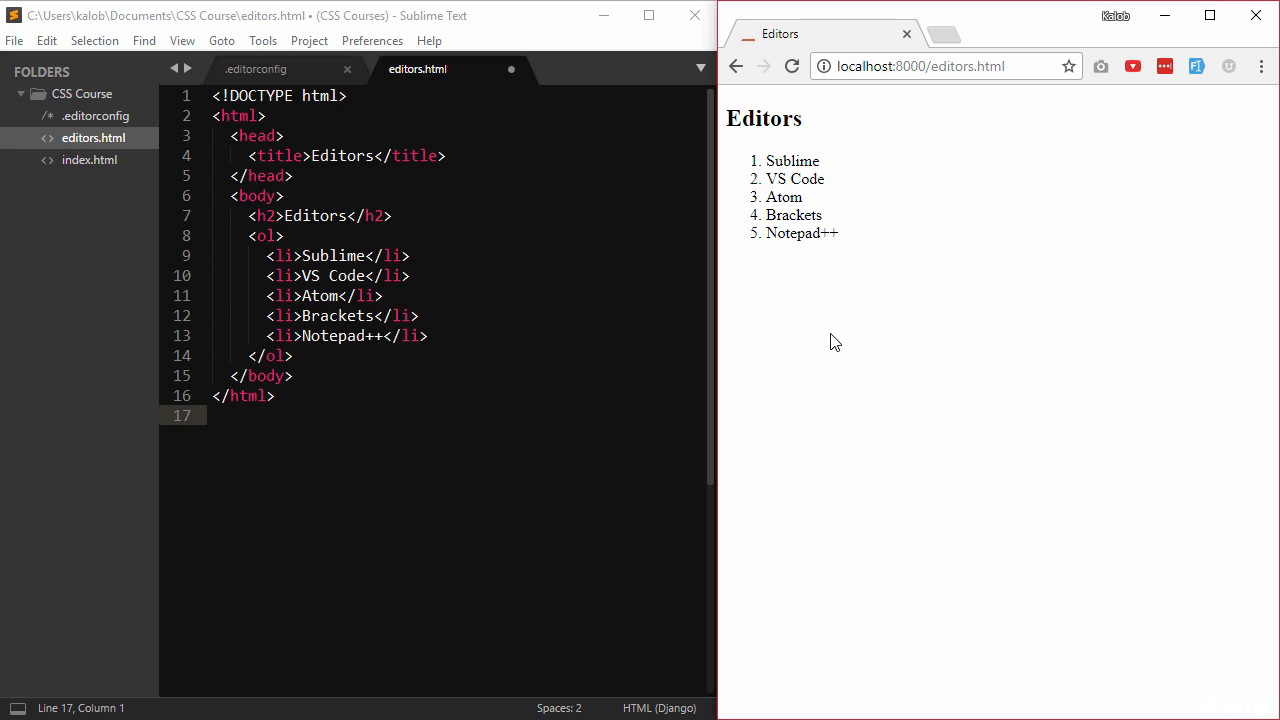
mouse_move(720, 336)
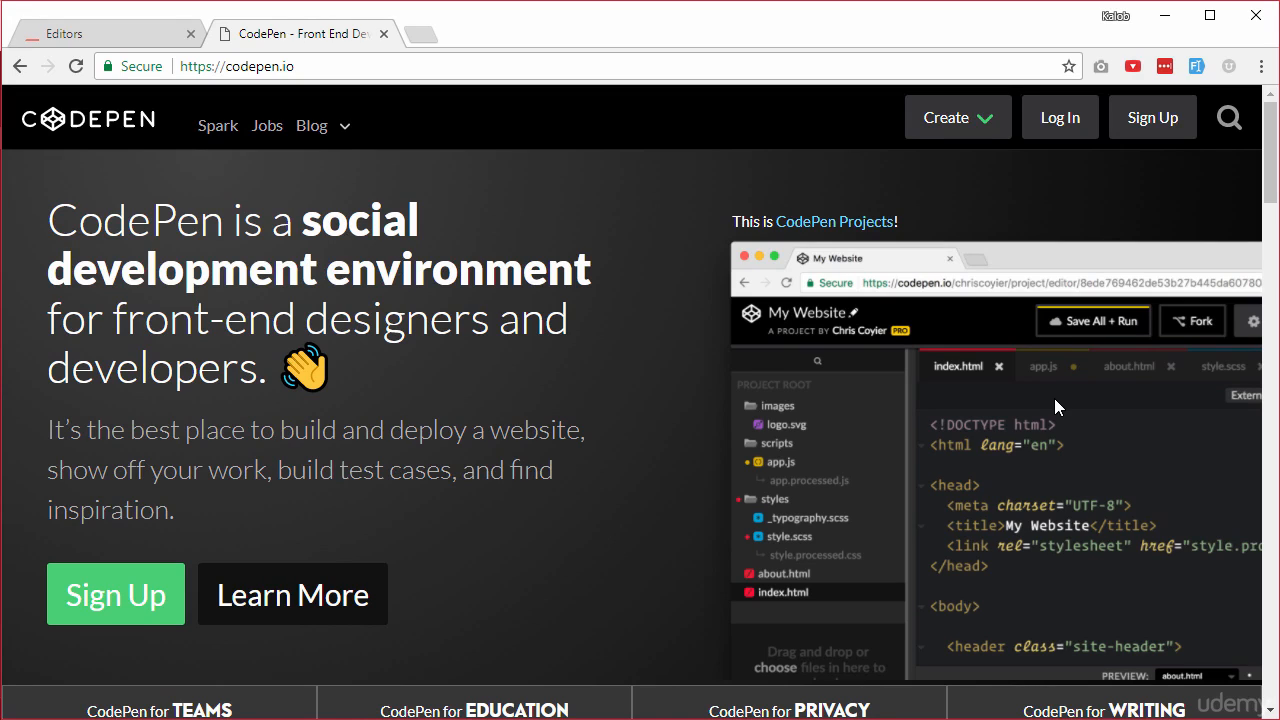
mouse_move(998, 120)
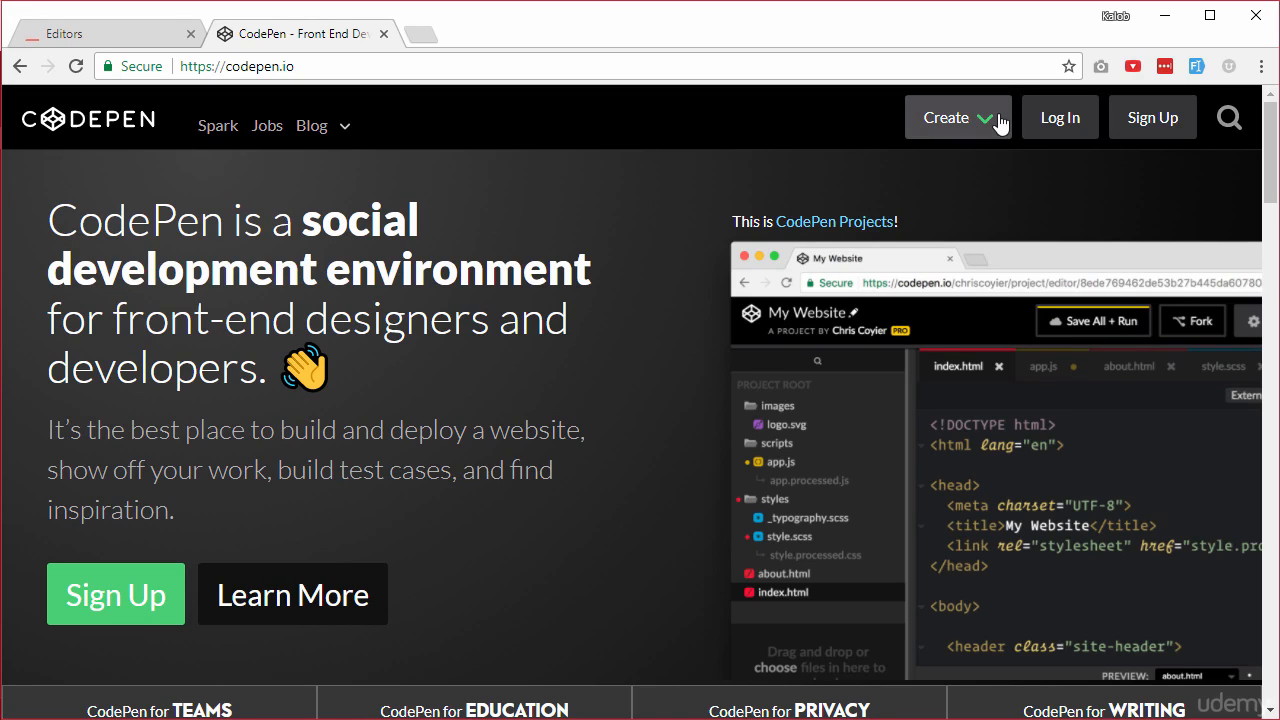
Step: Start a new blank pen and give its HTML a div reading 'Hello'
left_click(944, 116)
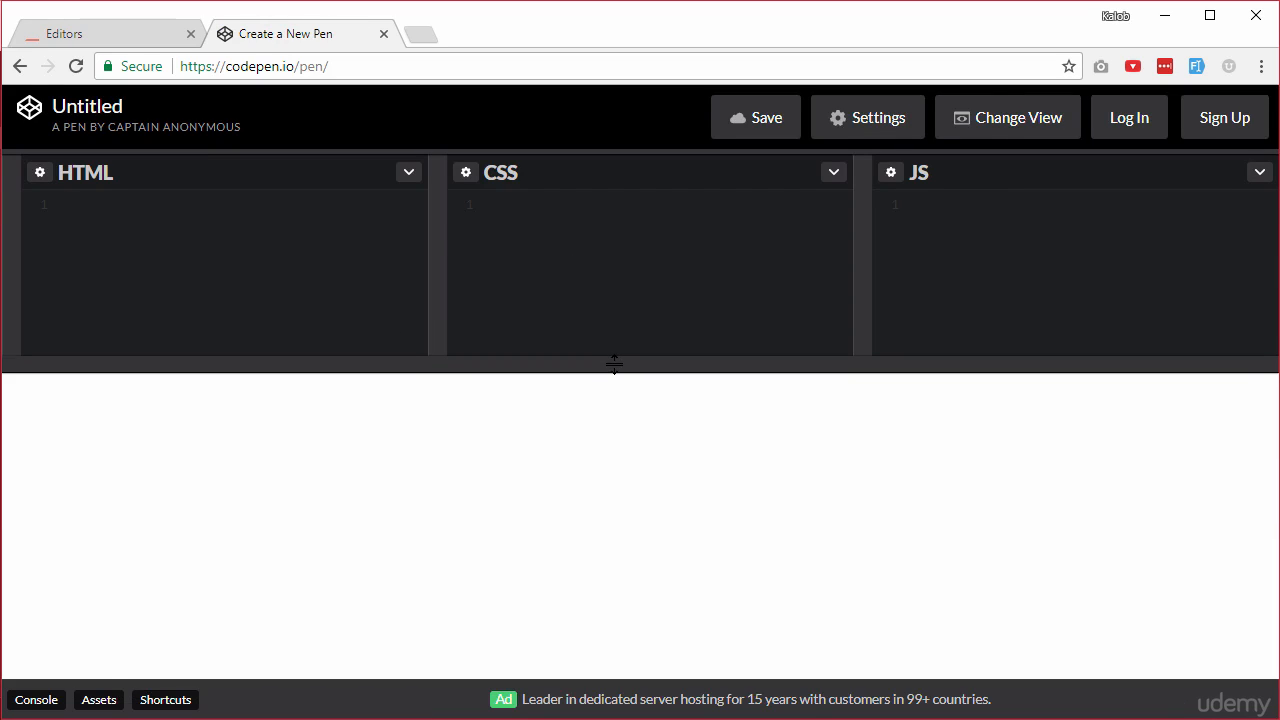
type("<d")
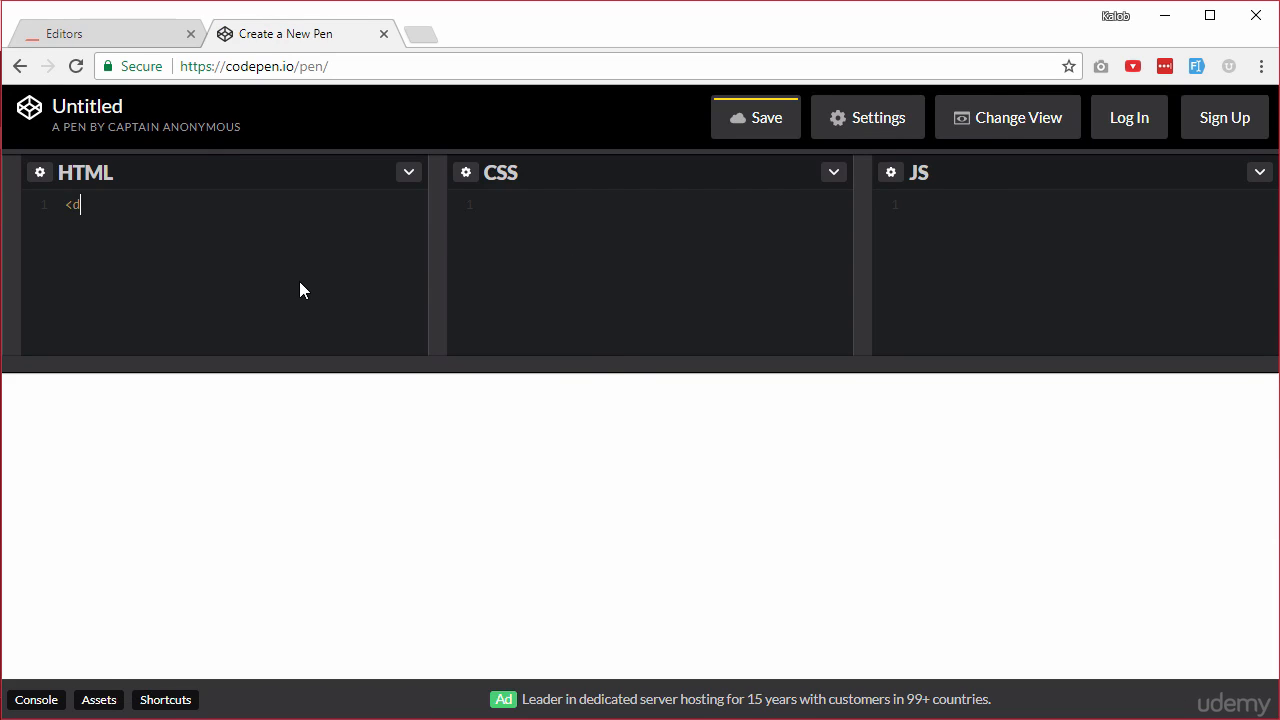
type("iv>Hel")
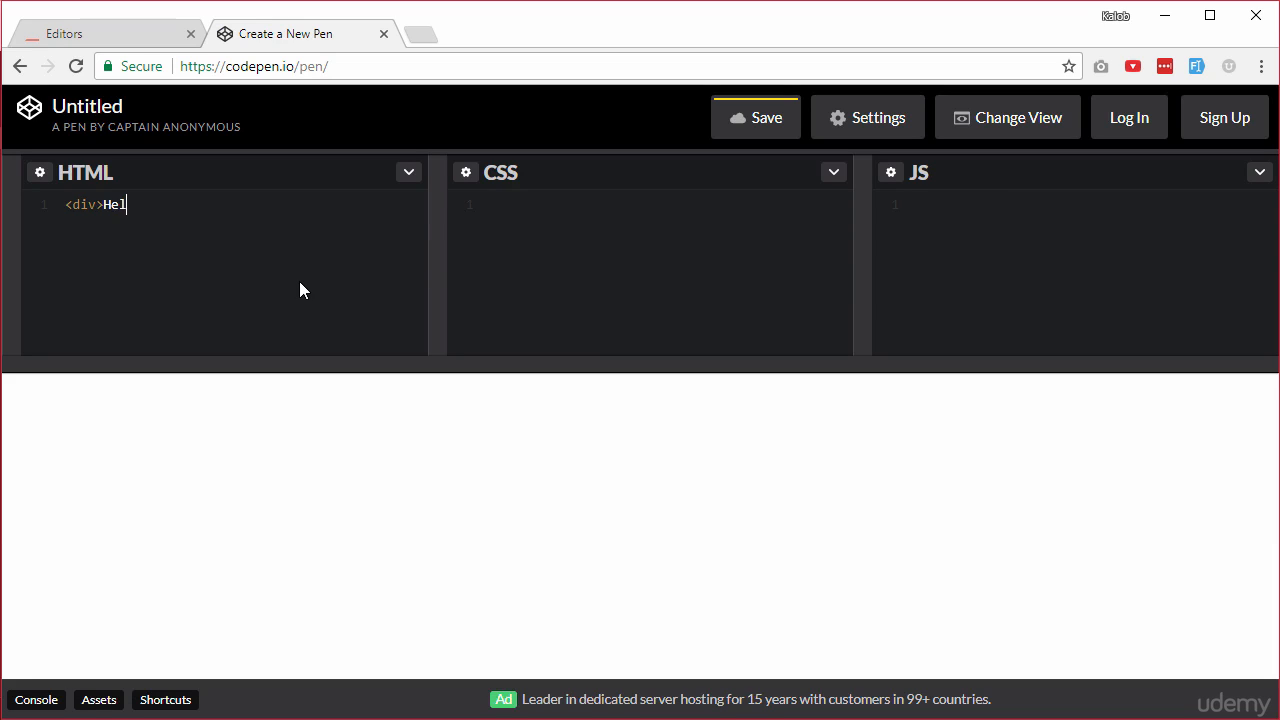
type("lo</div>")
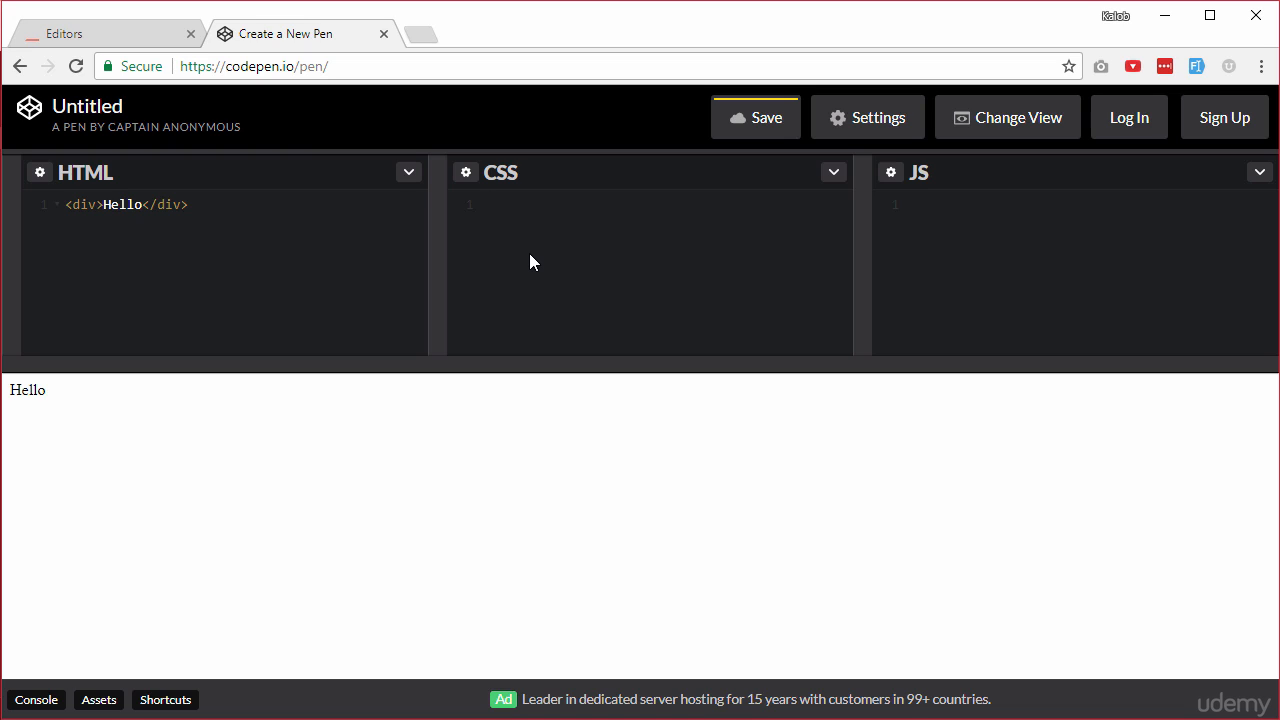
Step: Write a div rule setting color blue, font-size 20px and the start of font-weight
type("div {}")
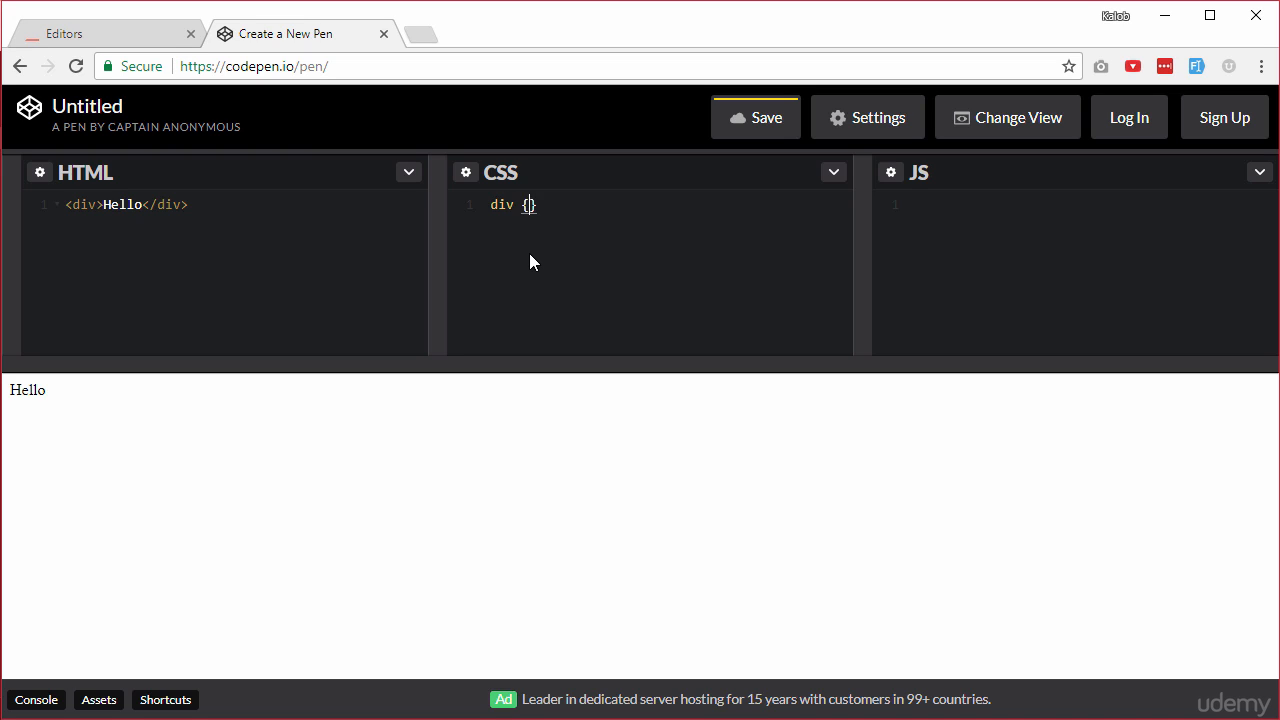
type("color: blue;")
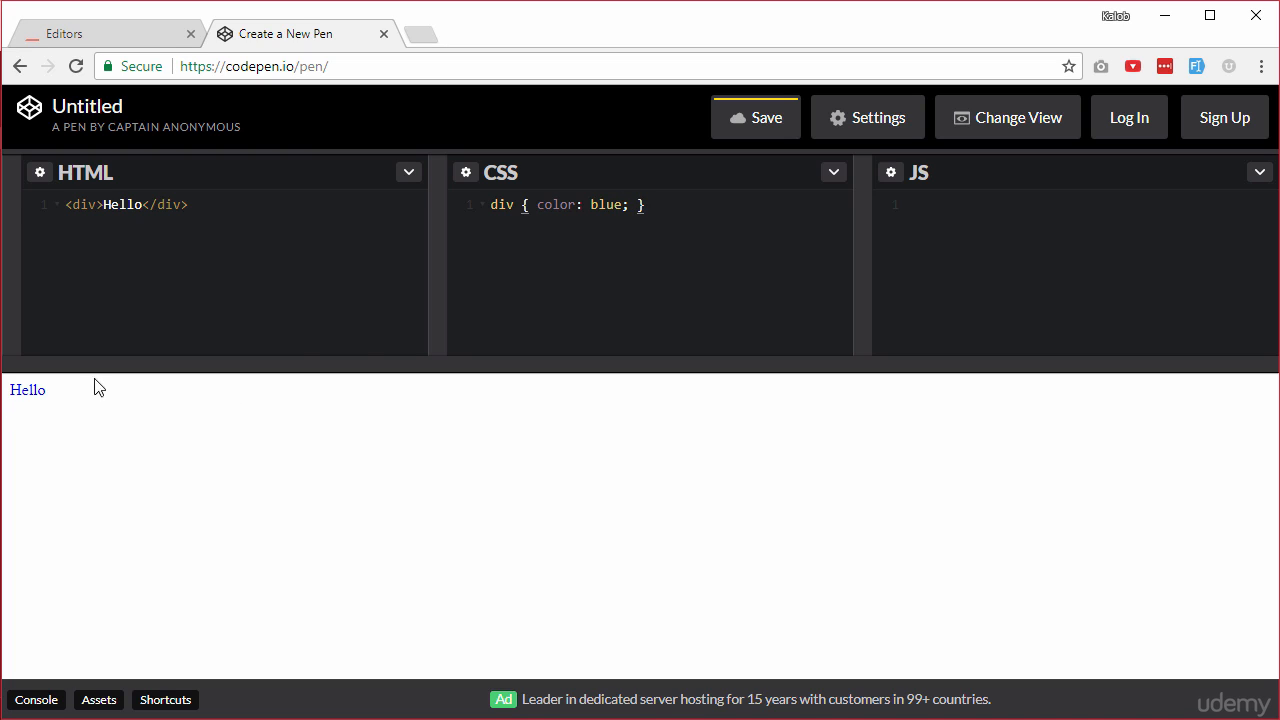
type("font-siz")
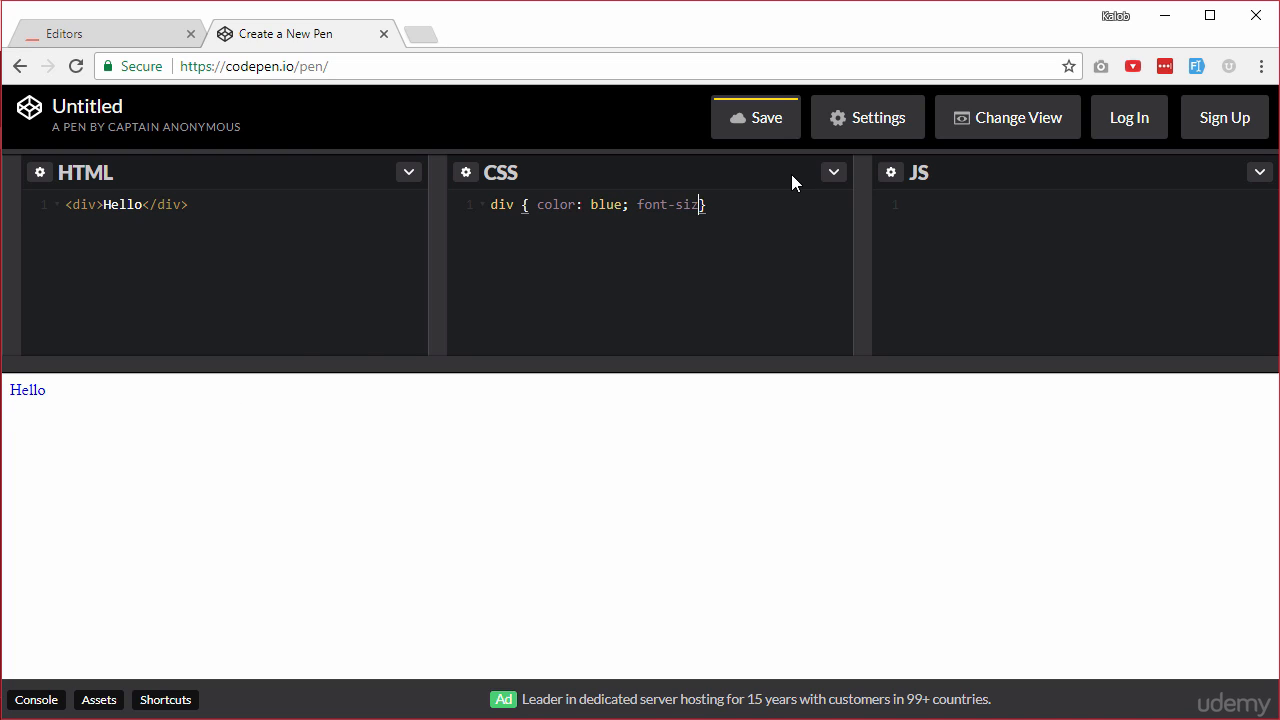
type("e: 20px")
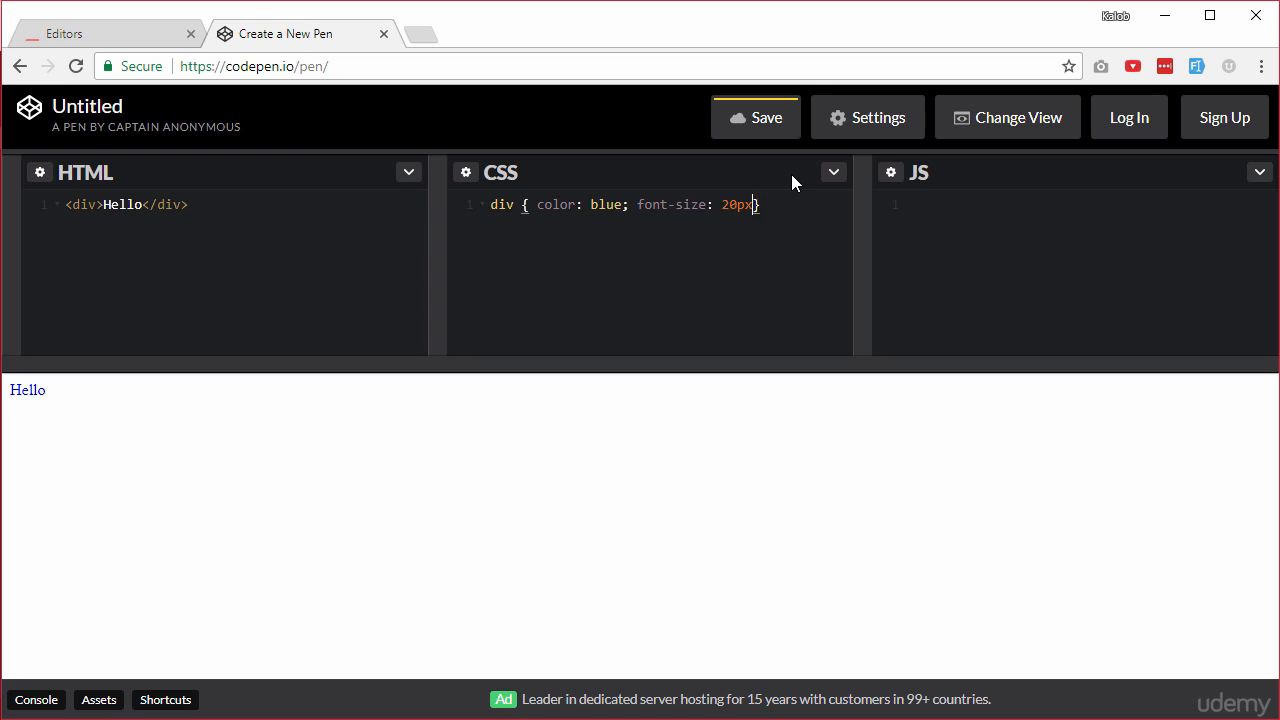
type(";")
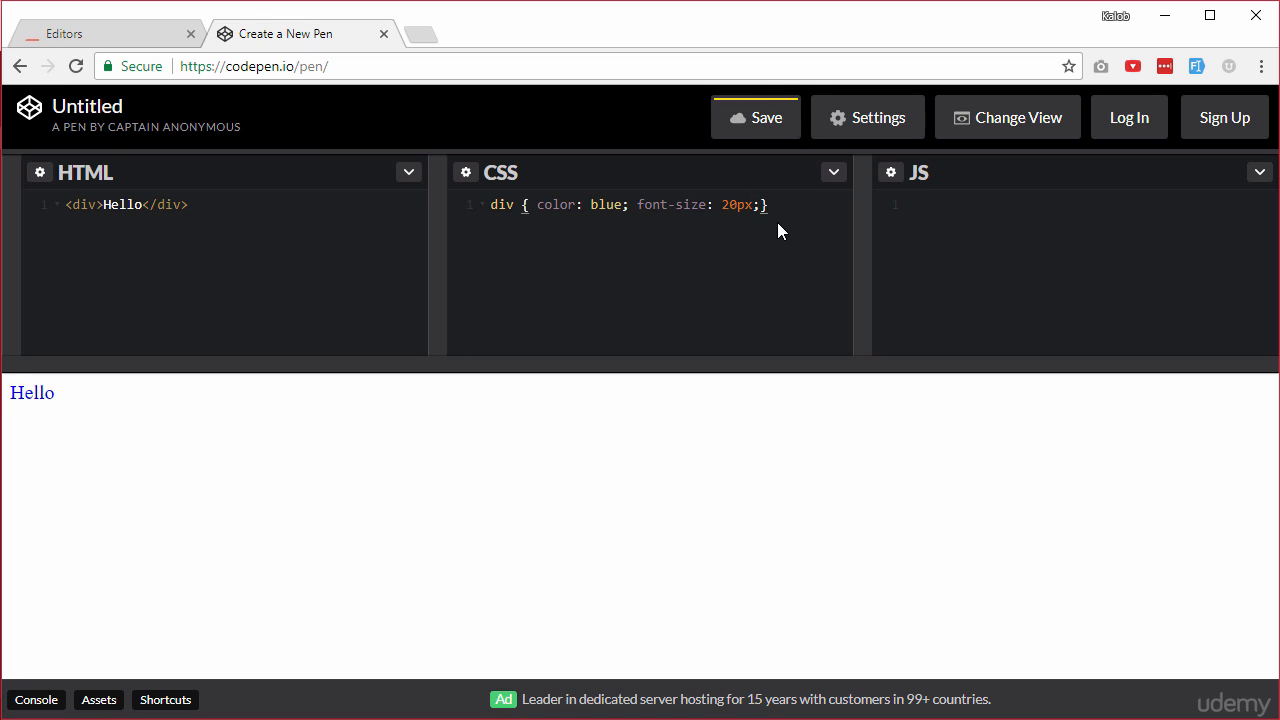
type("font-weight: bold;")
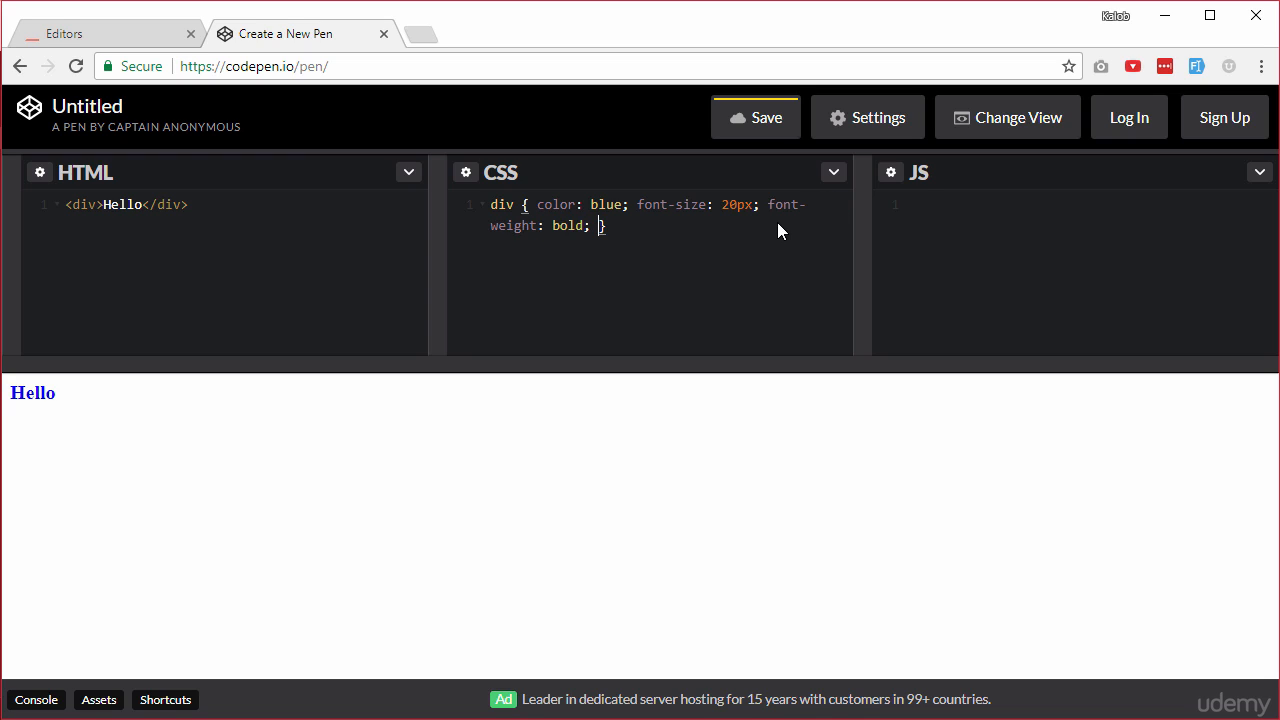
mouse_move(12, 404)
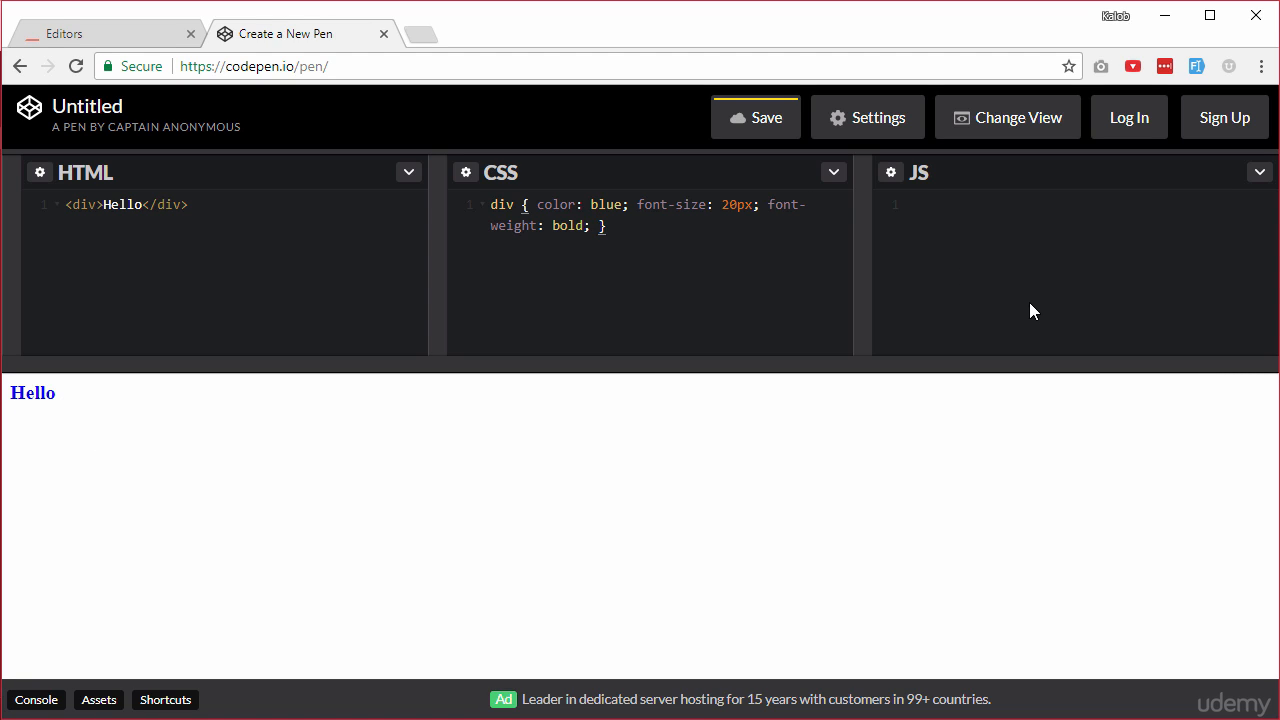
type("alert('')")
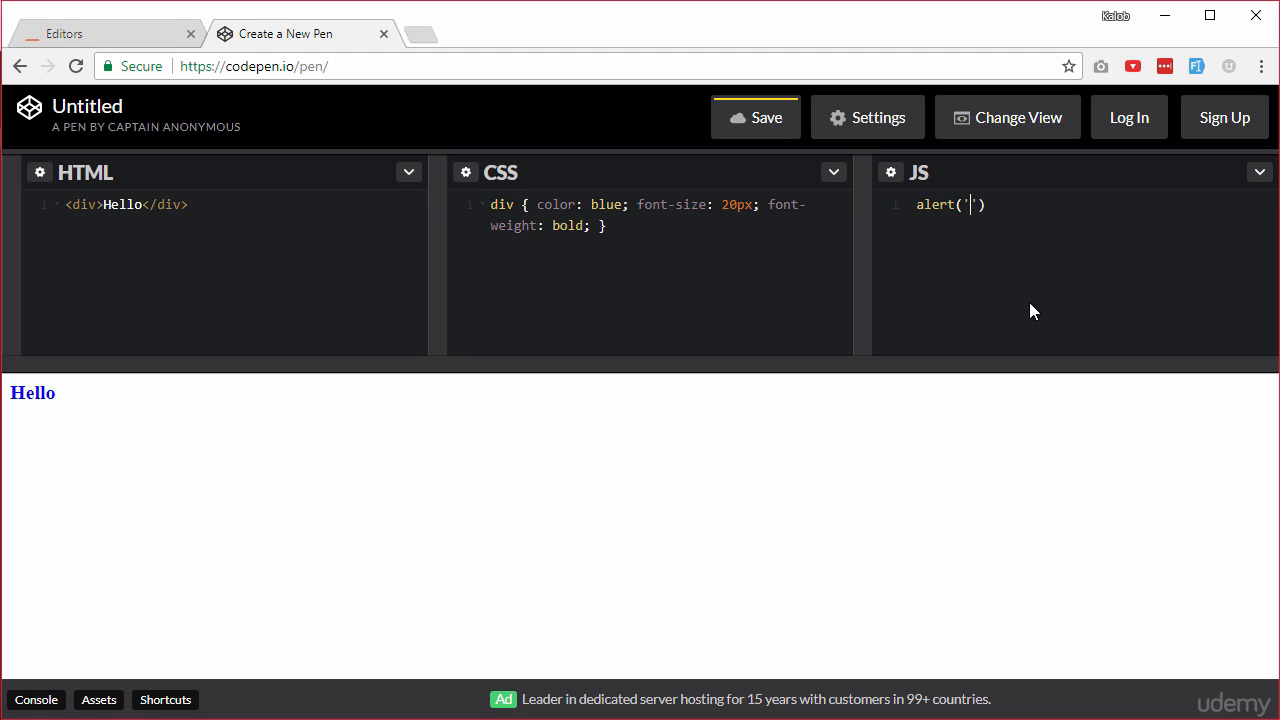
type("test")
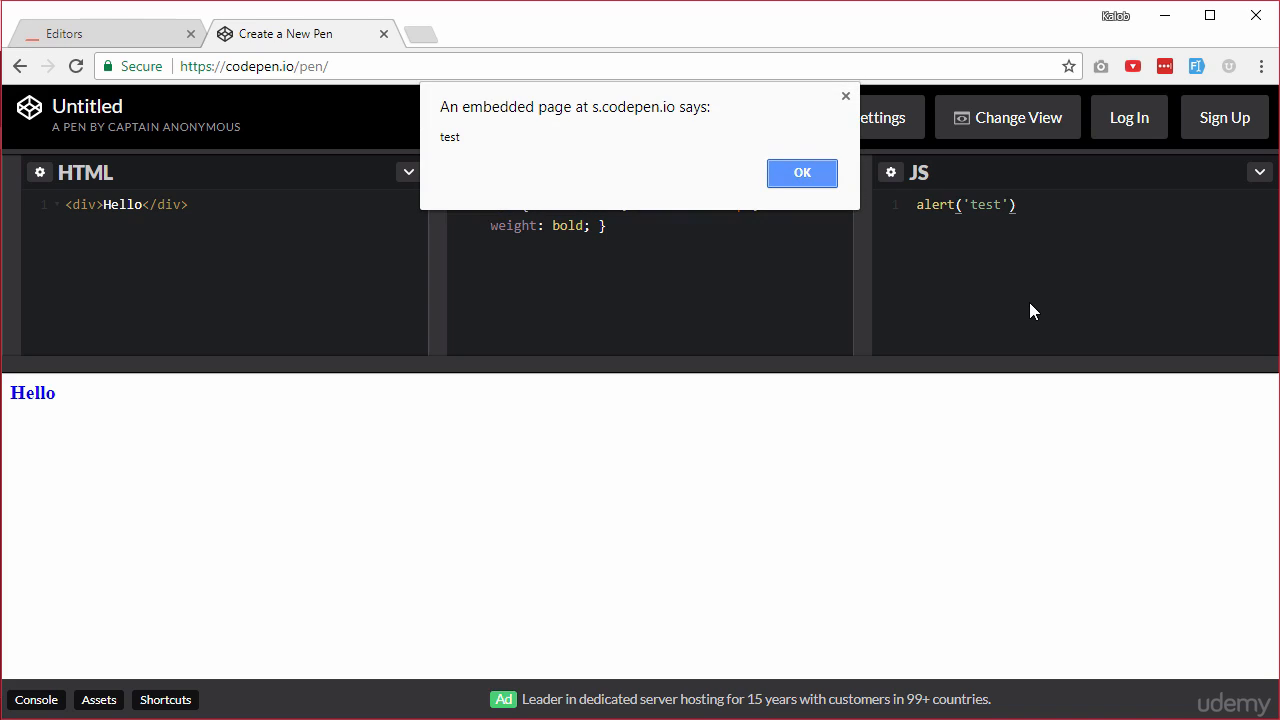
mouse_move(864, 230)
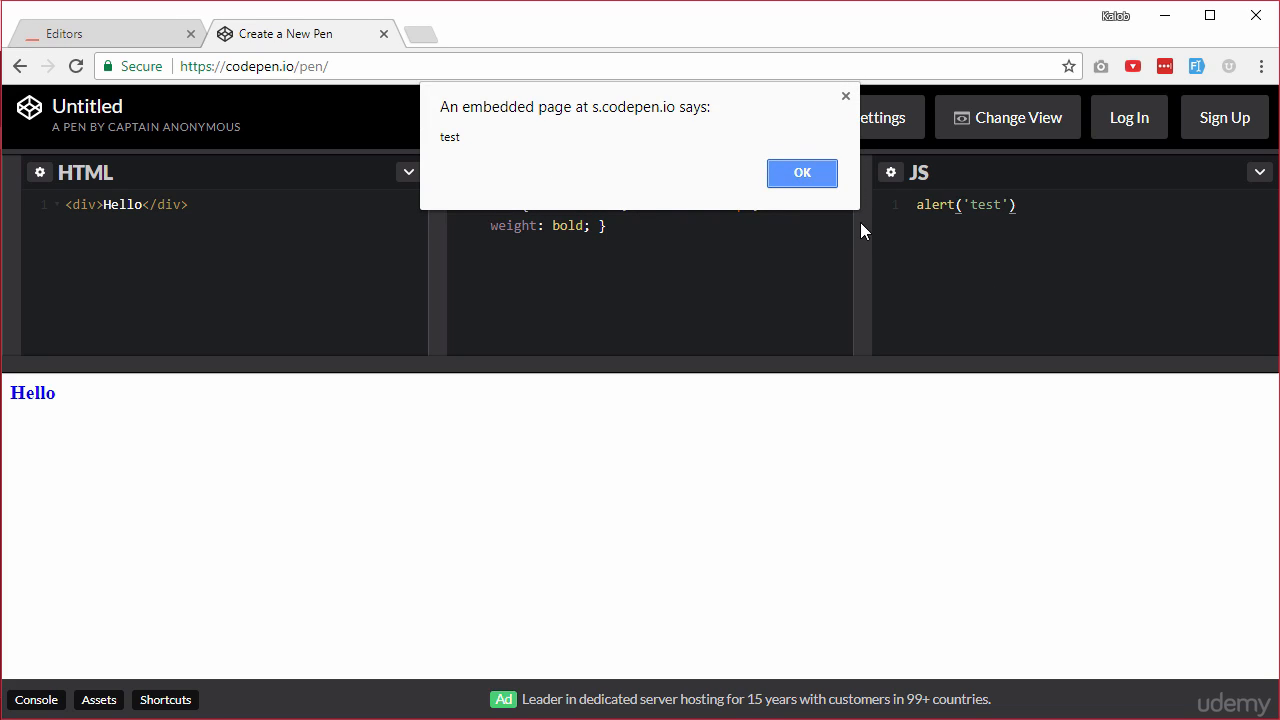
left_click(800, 172)
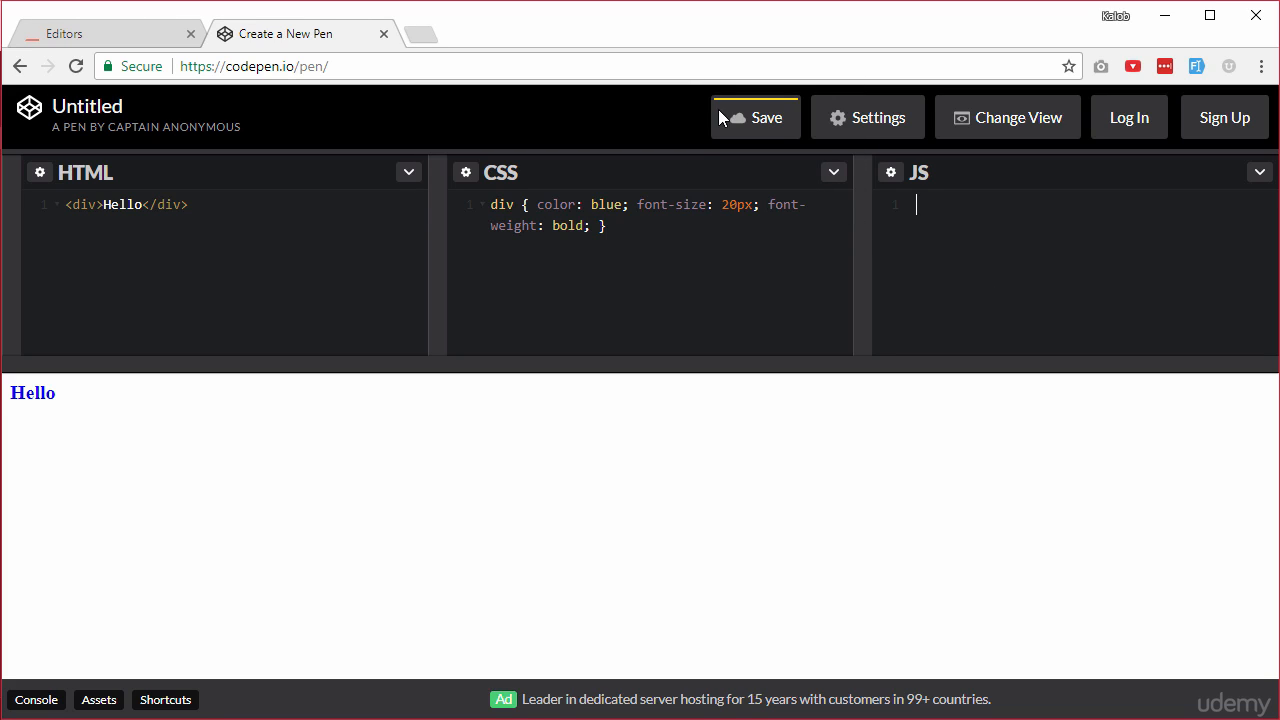
Step: Save the pen anonymously so it gets its own pen address (qPXBmQ)
left_click(756, 116)
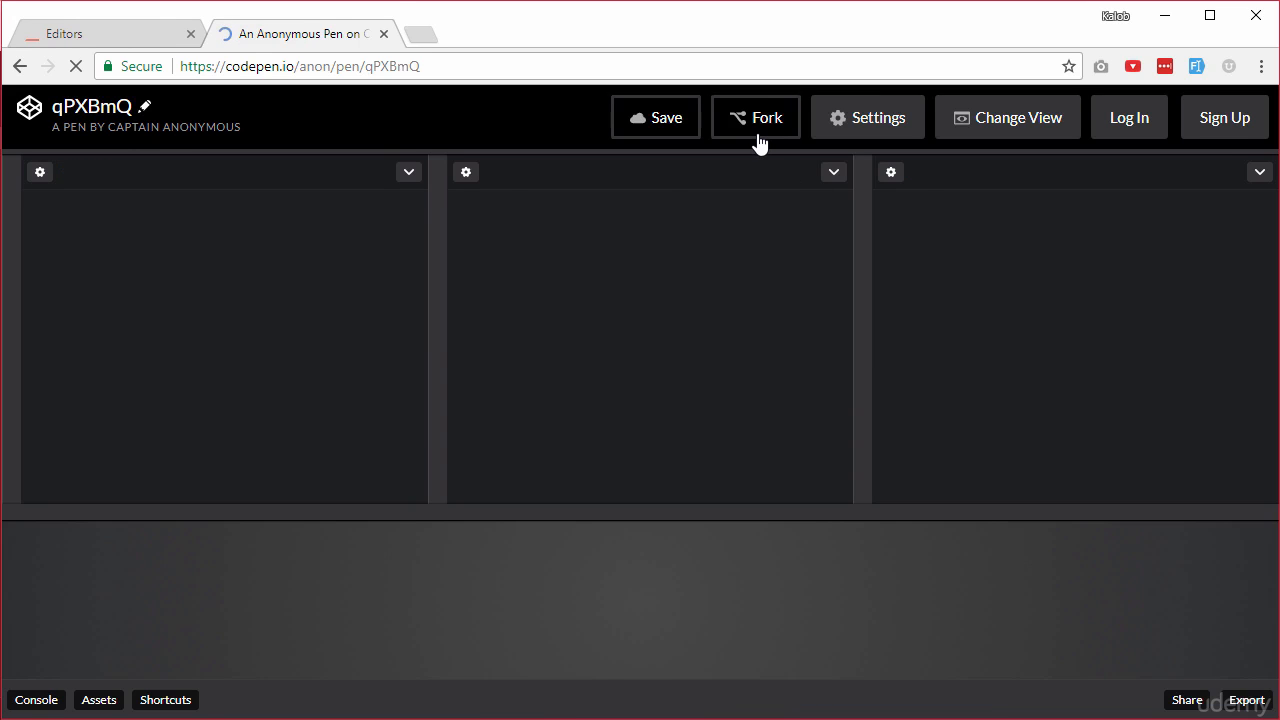
left_click(656, 116)
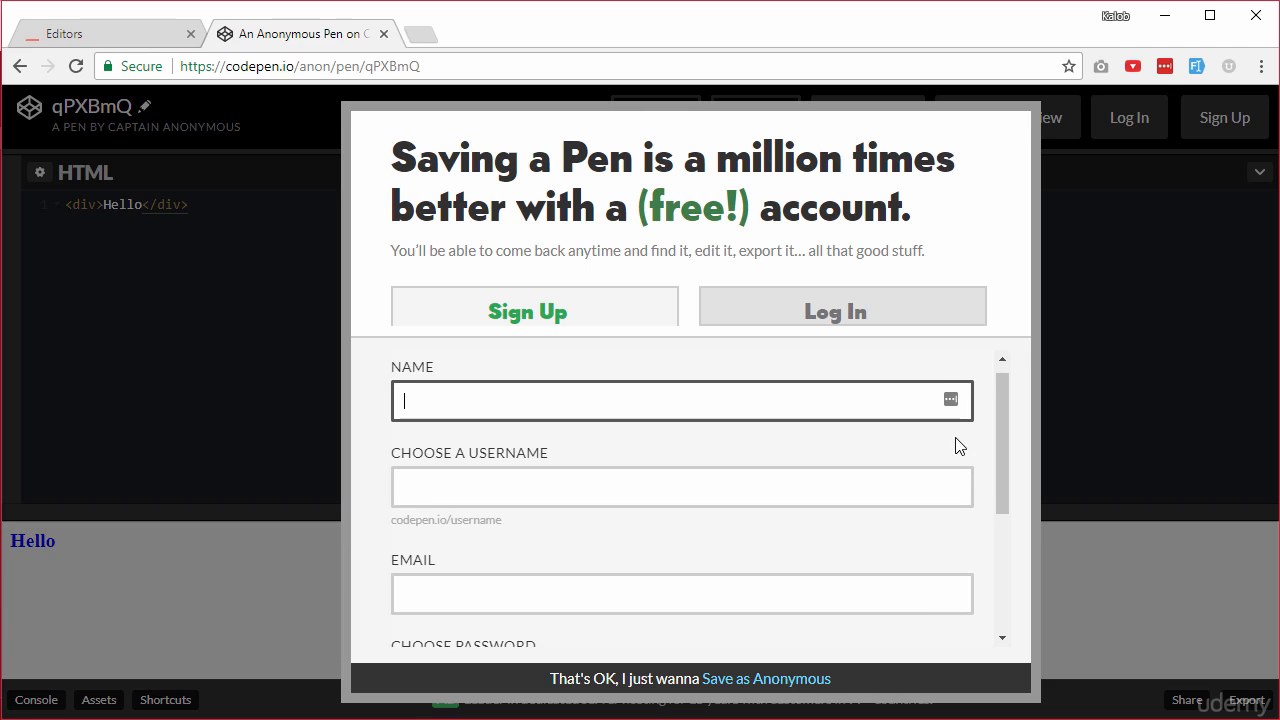
scroll("down", 3)
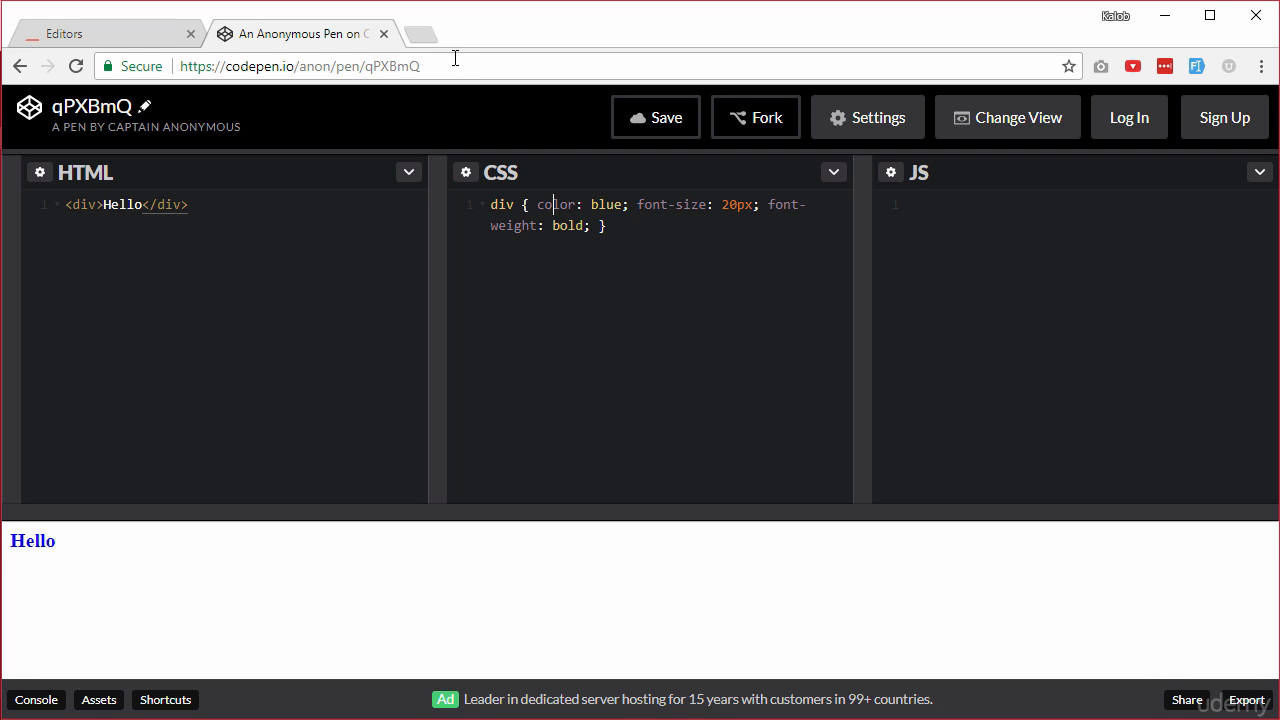
Step: Load the pen's copied address in a new tab and dismiss the sign-up prompt
left_click(300, 66)
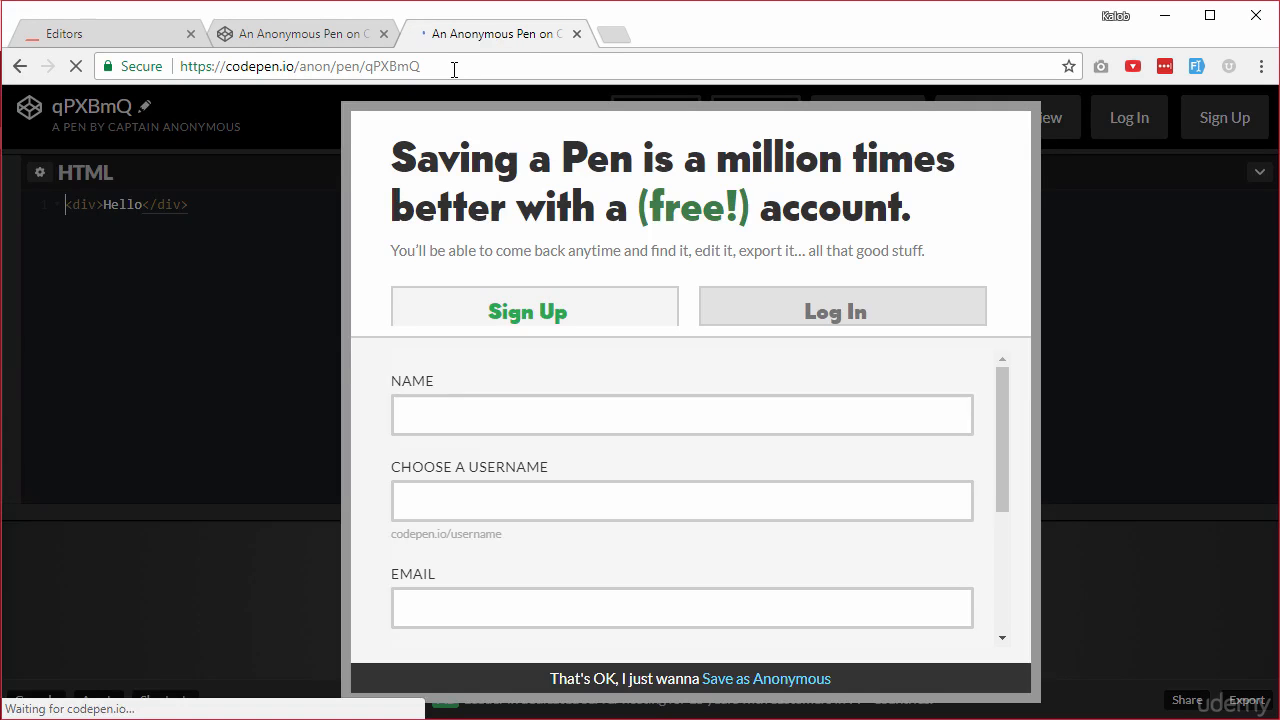
left_click(764, 678)
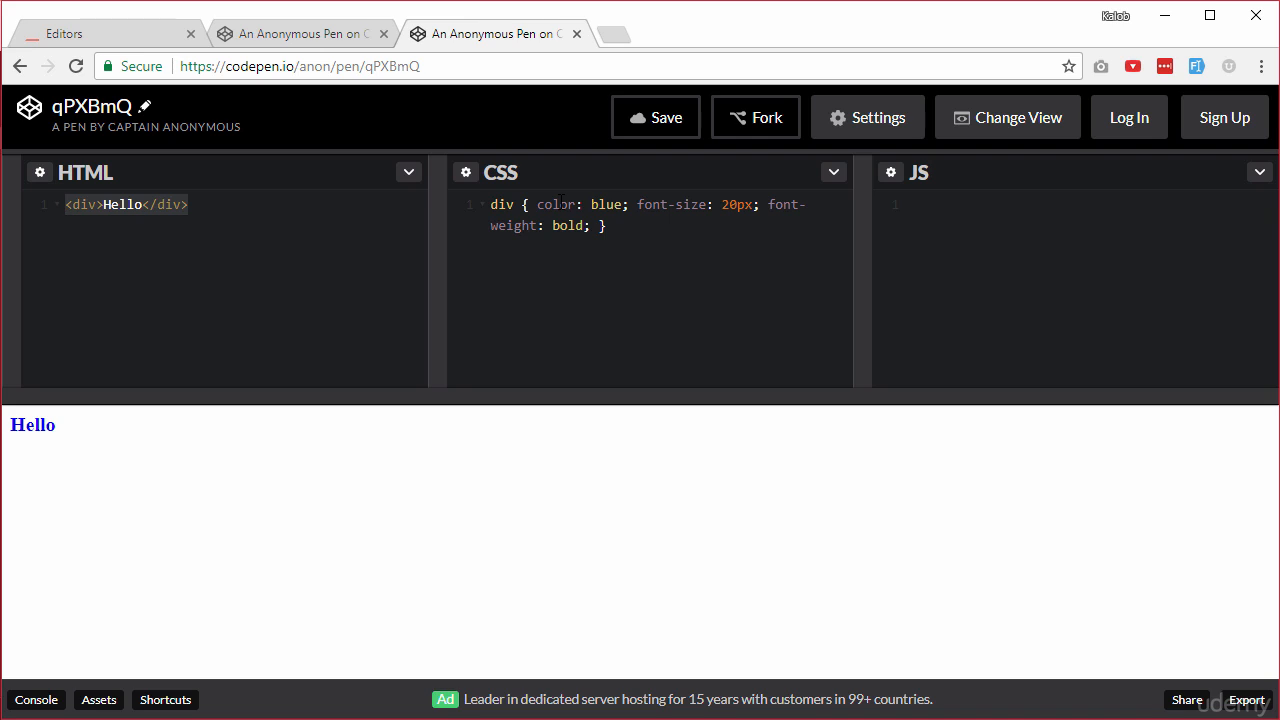
left_click(68, 204)
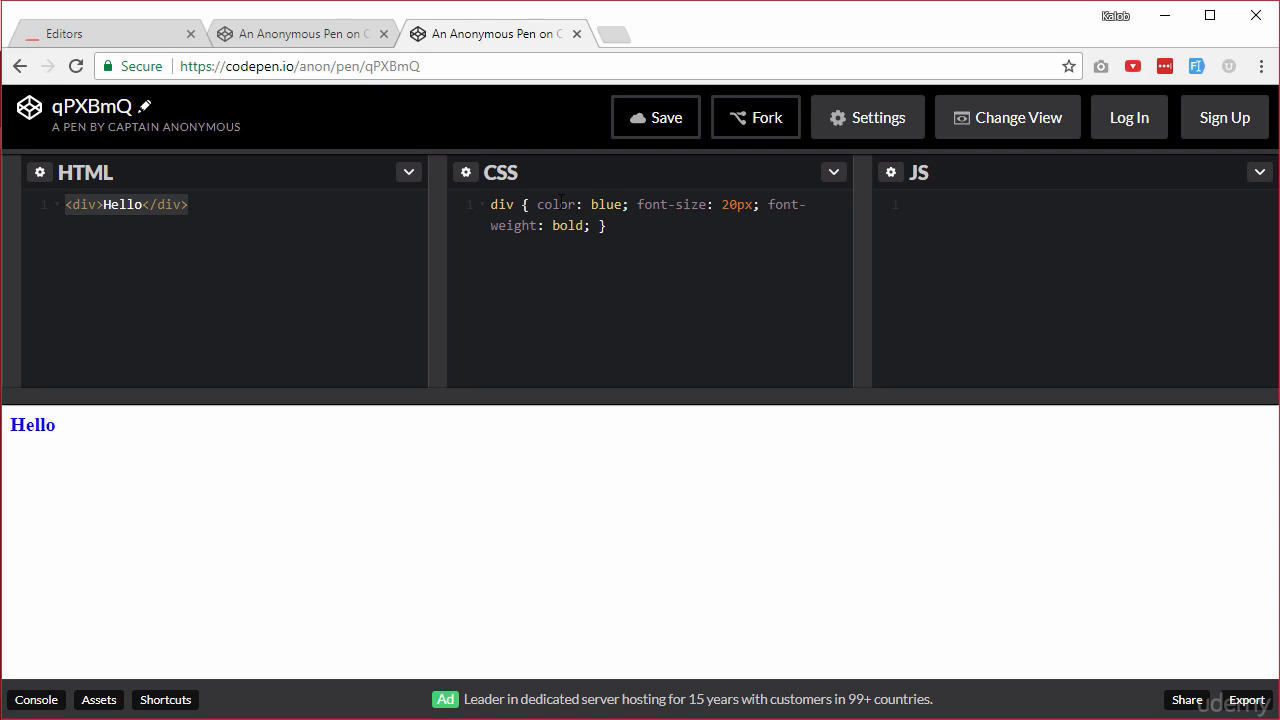
left_click(66, 204)
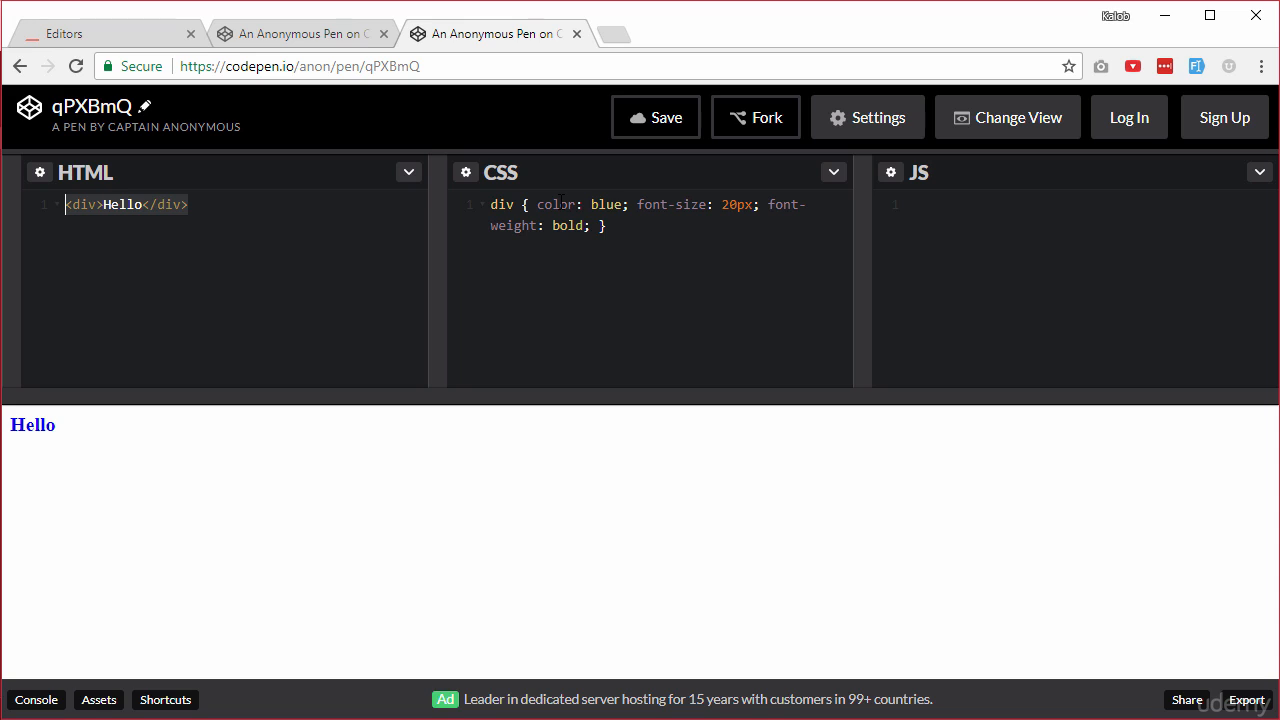
left_click(558, 204)
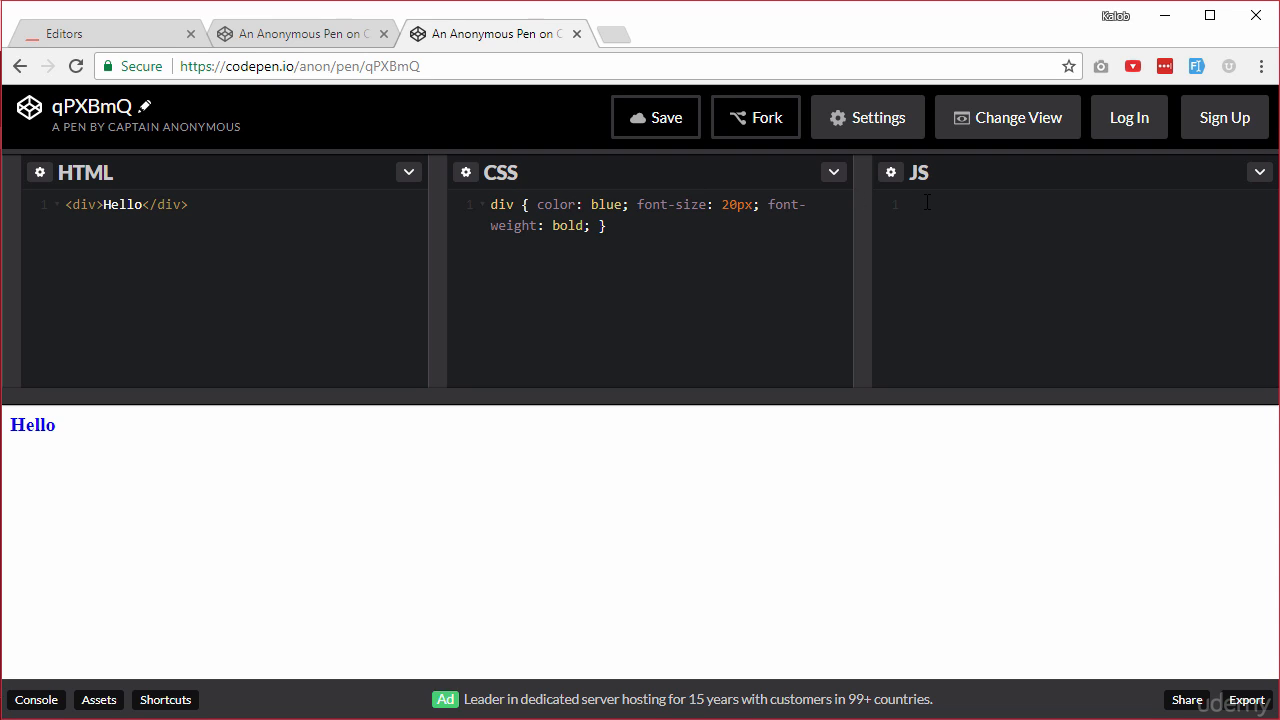
mouse_move(450, 460)
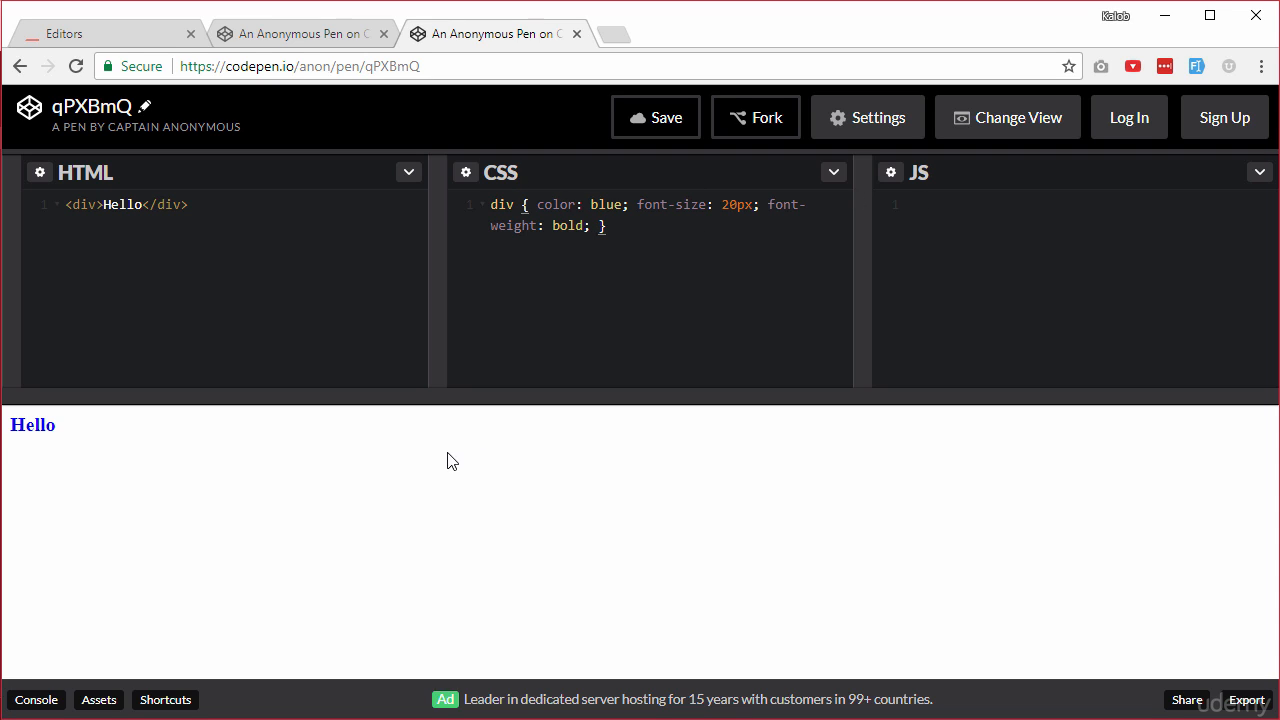
mouse_move(456, 456)
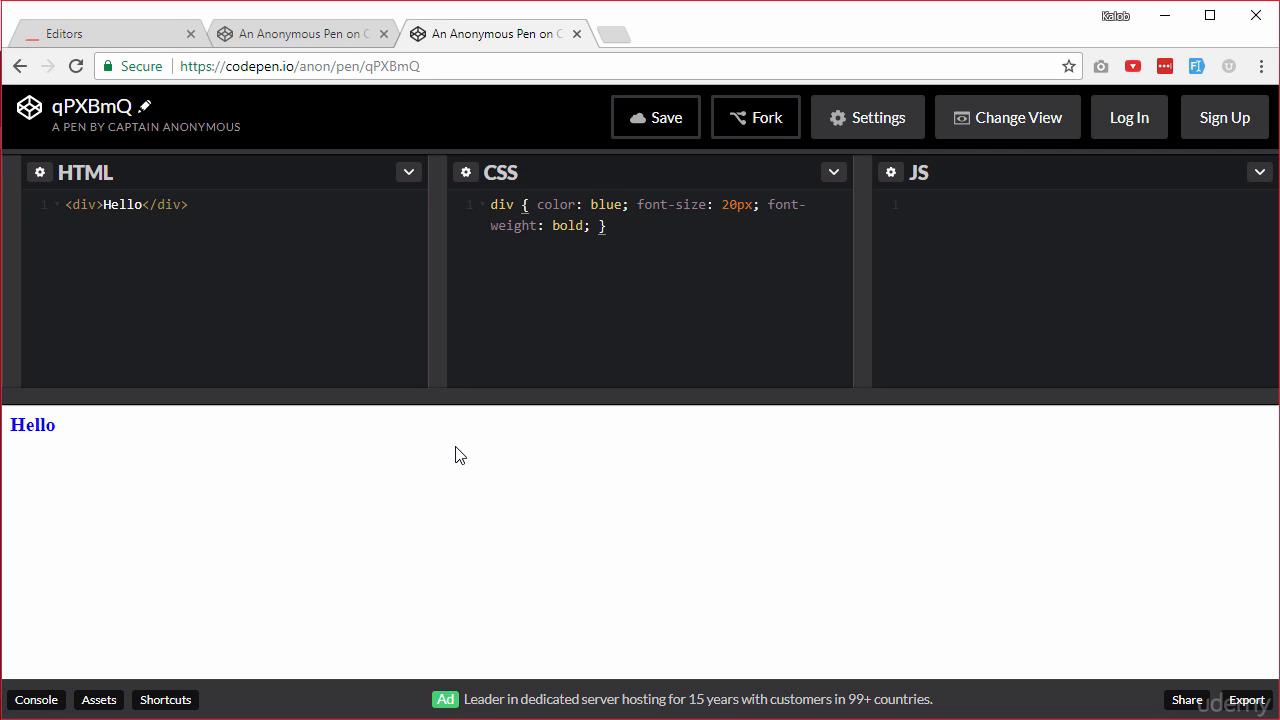
mouse_move(370, 296)
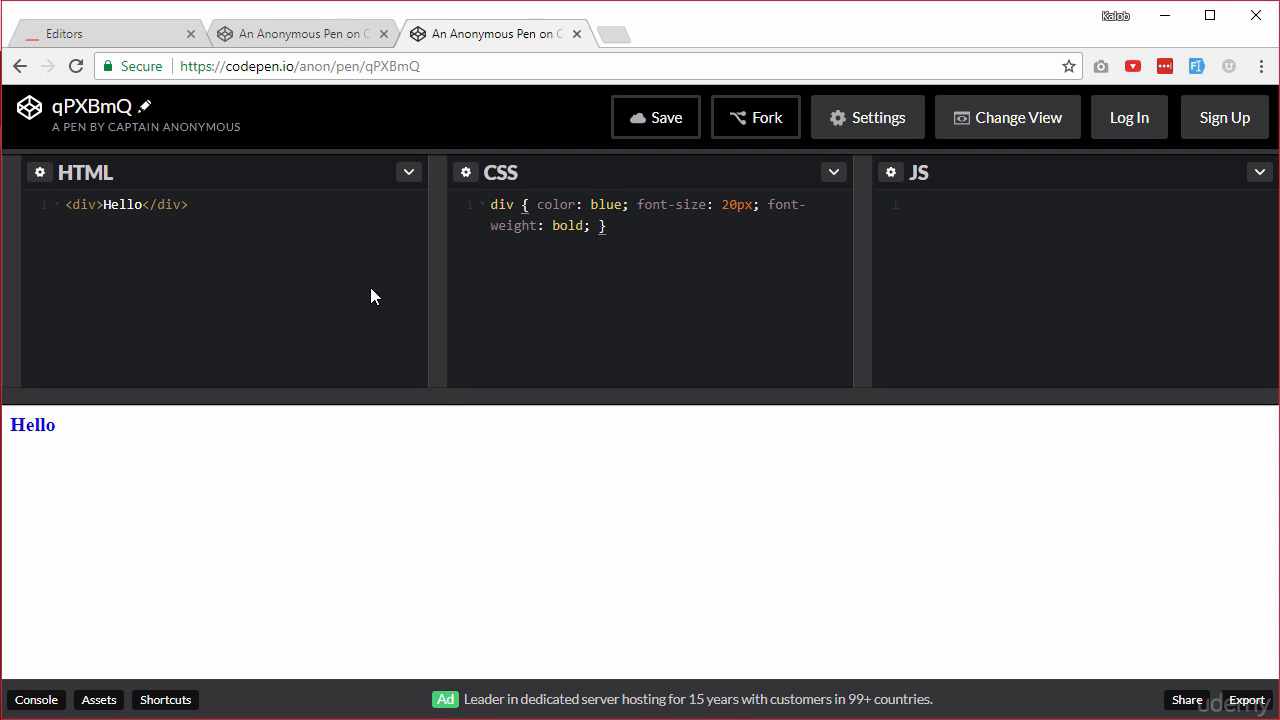